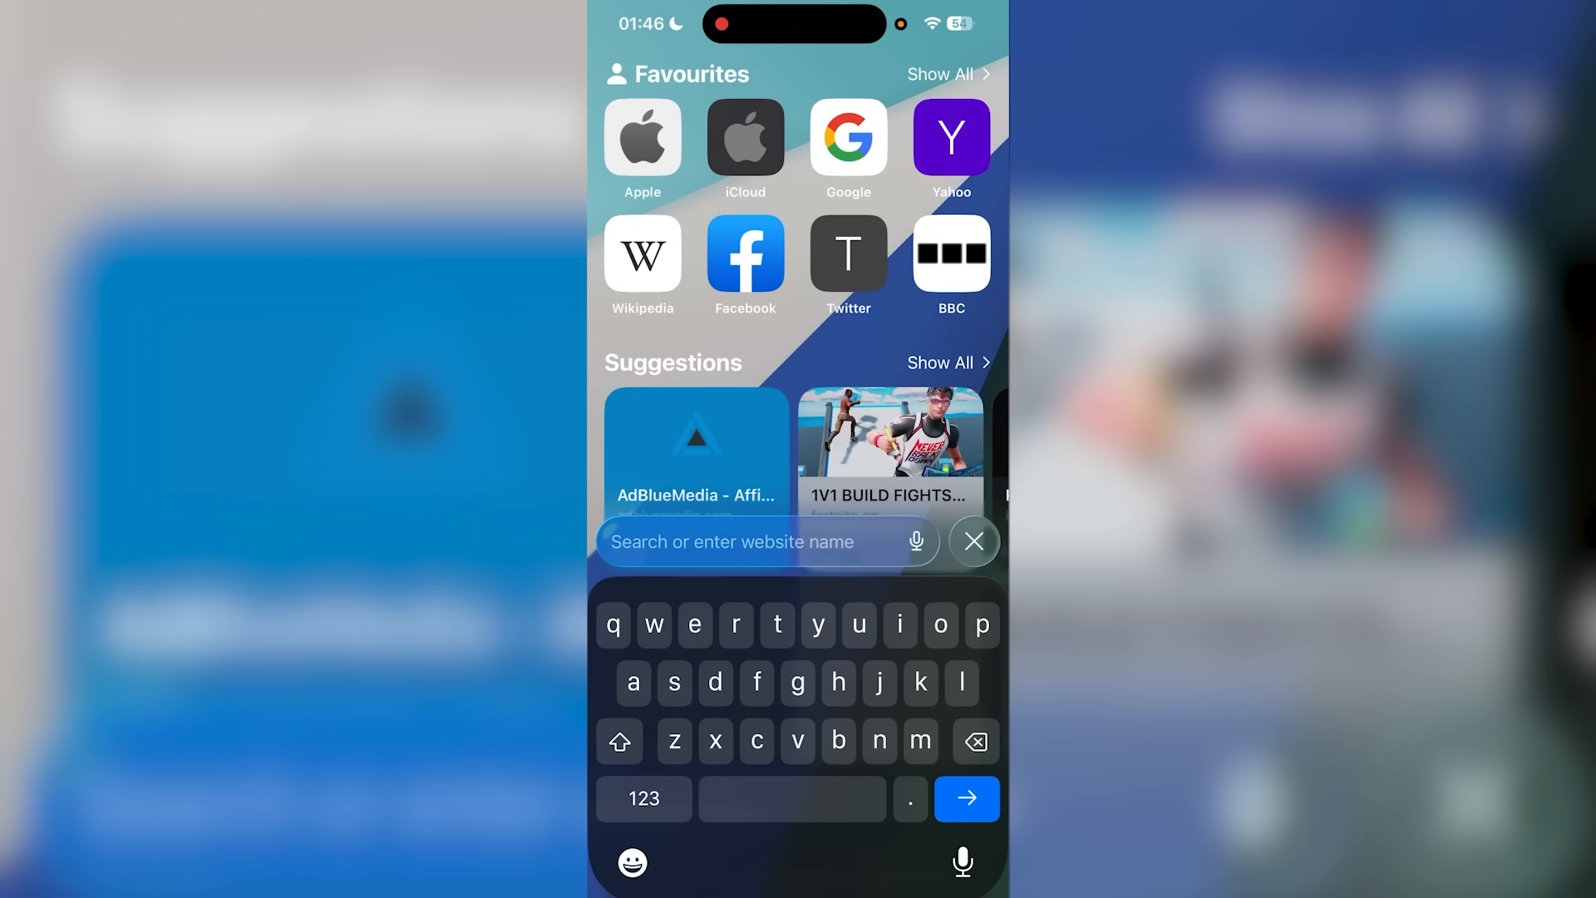
Replace the old youtube-thumbnail-grabber.com address with youtube.com/recap and go to it.
text(youtube-thumbnail-grabber.com)
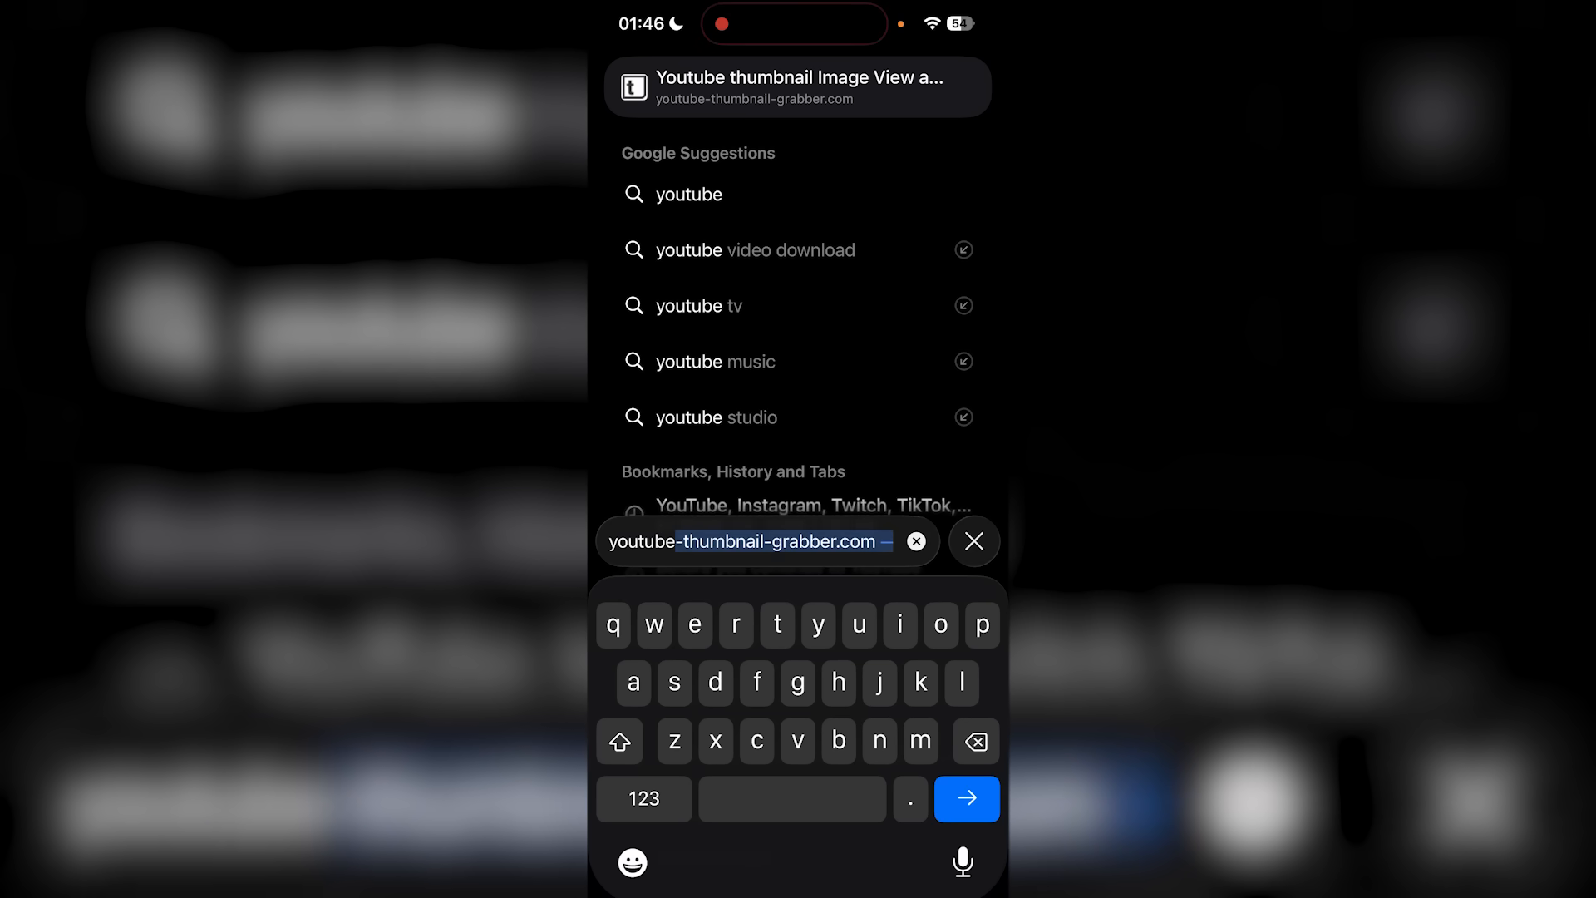
text(youtube.com)
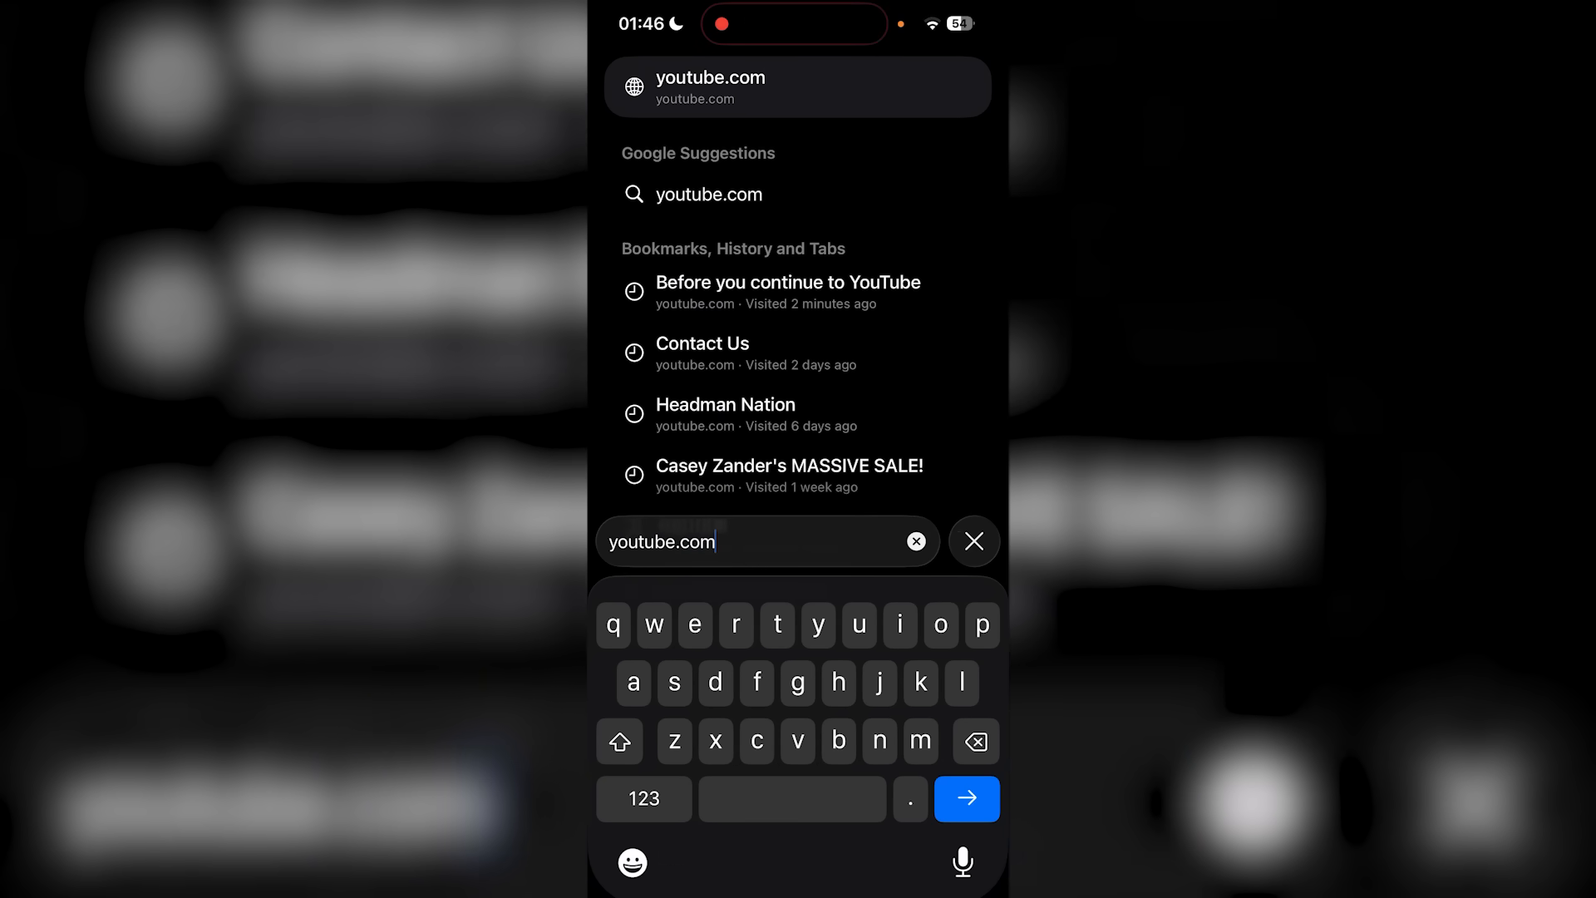
text(/)
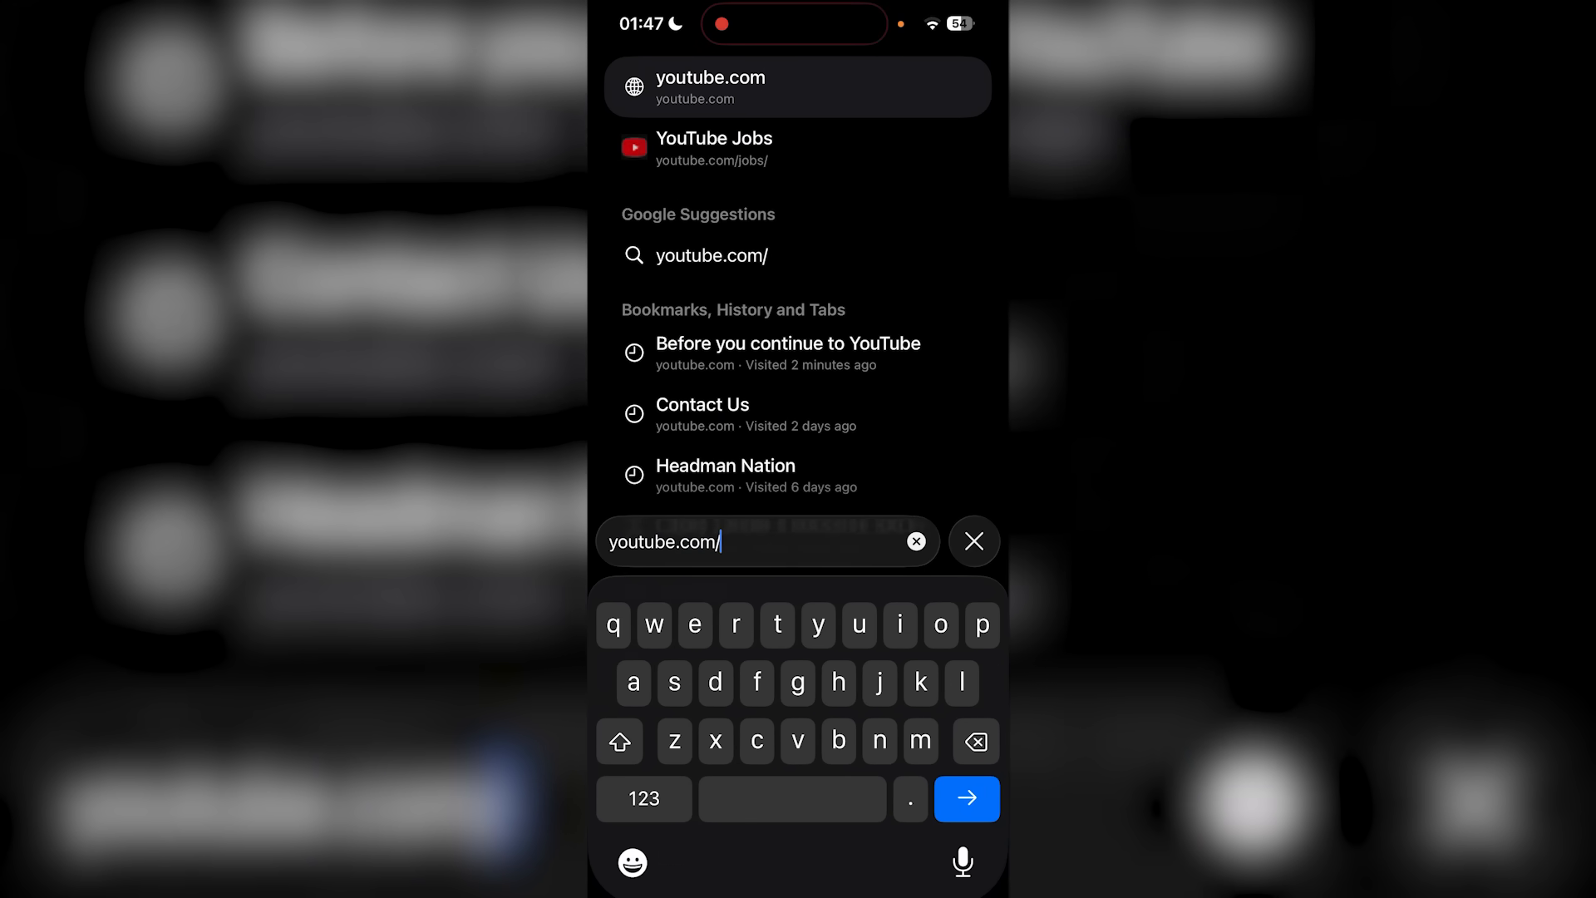
text(recap)
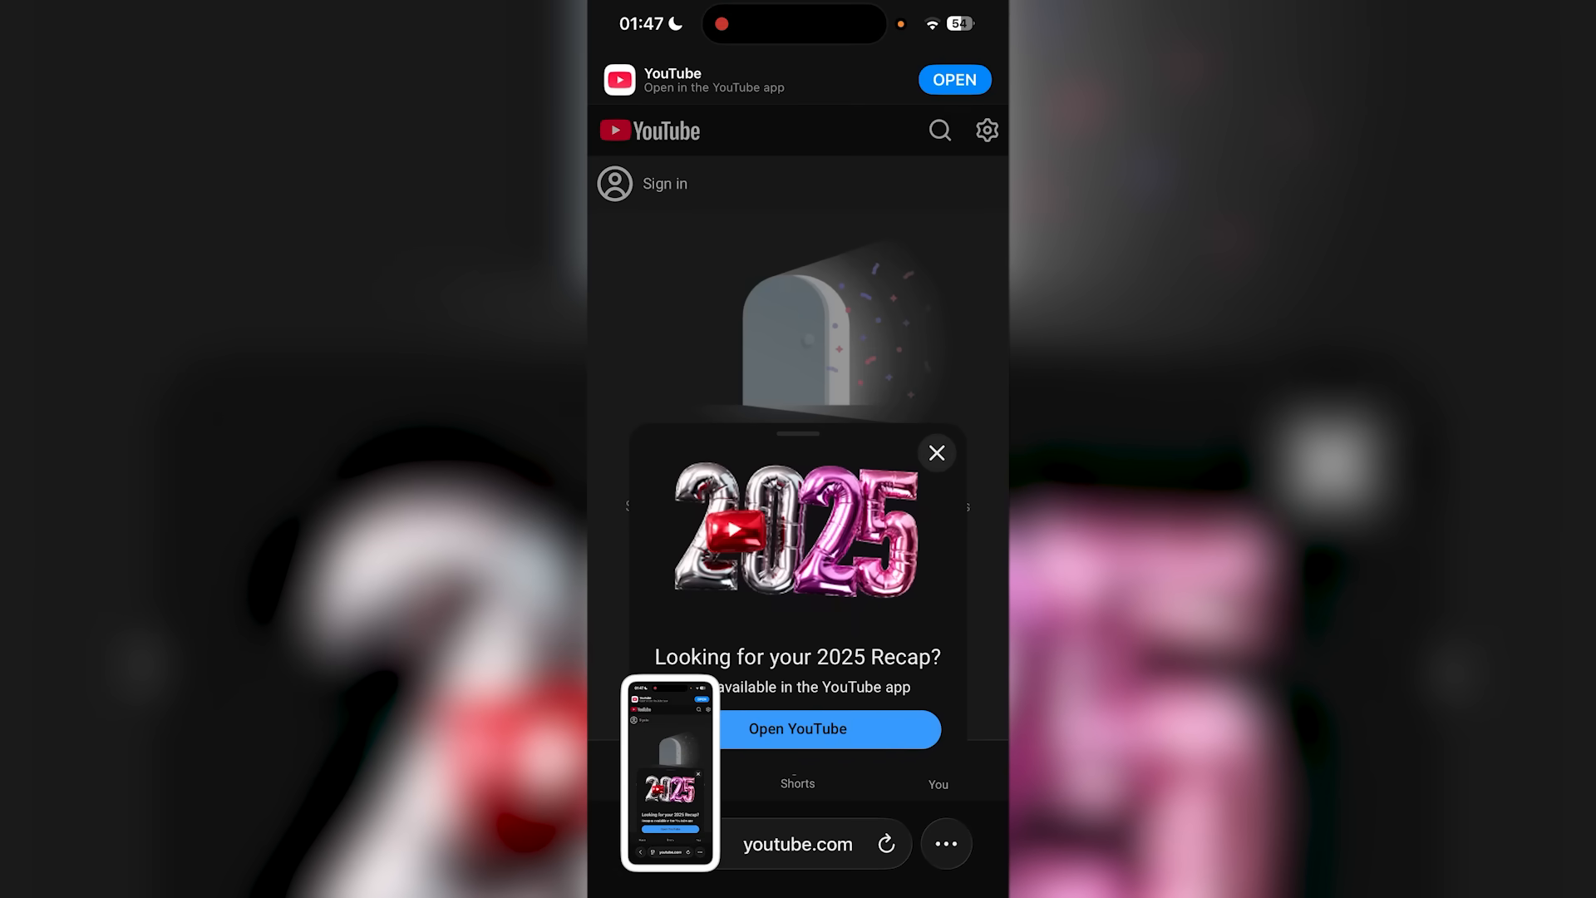
Choose Open YouTube on the 'Looking for your 2025 Recap?' sheet to get the open-in-app prompt.
click(796, 728)
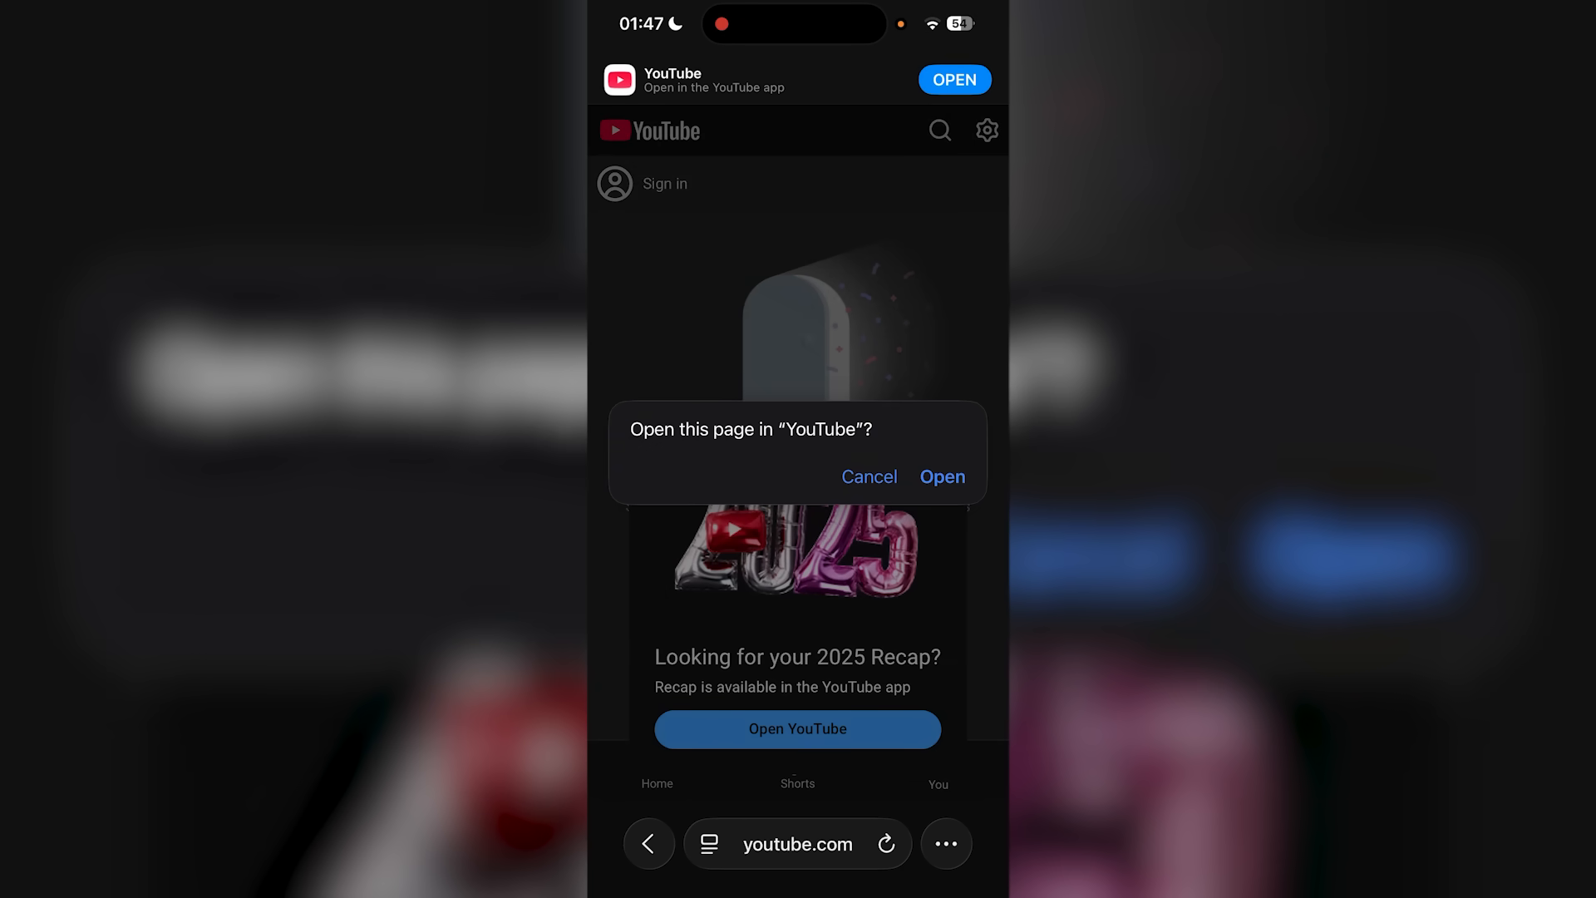